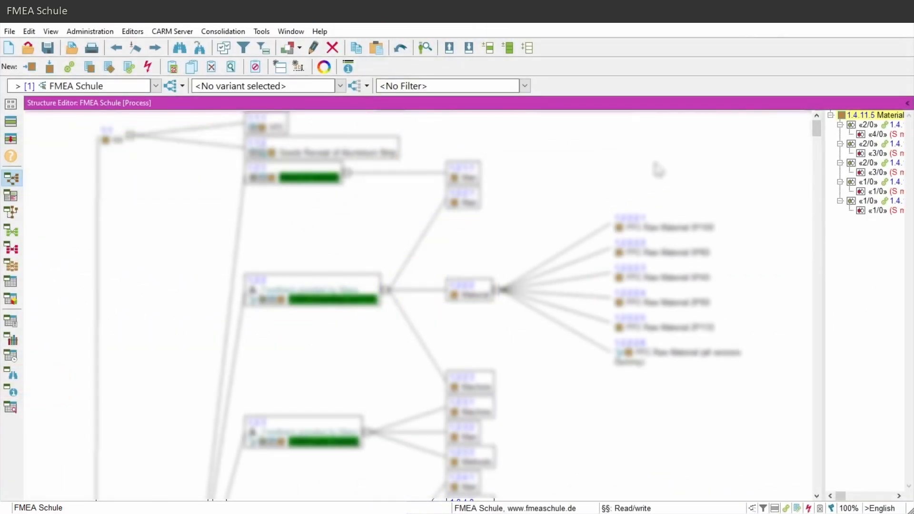
# Centre the FMEA Schule process structure tree in the Structure Editor via View > Center.
pyautogui.scroll(-3)
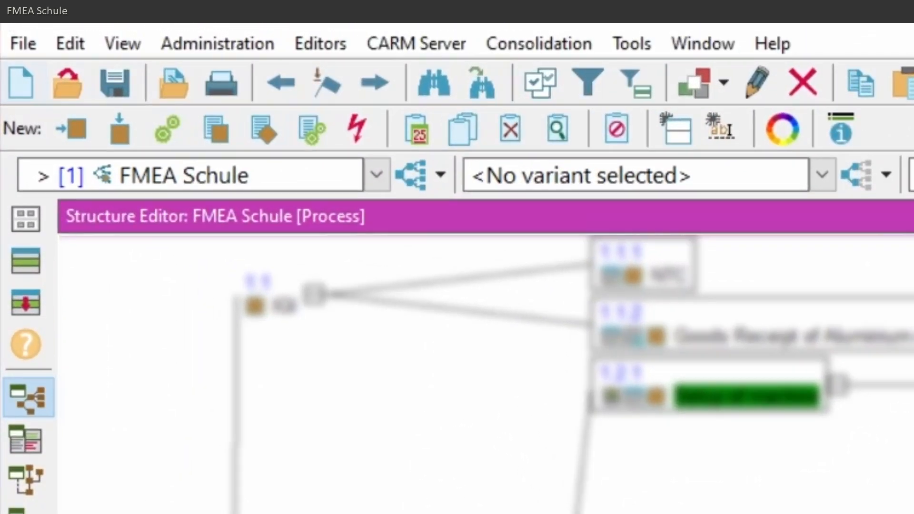
pyautogui.click(122, 43)
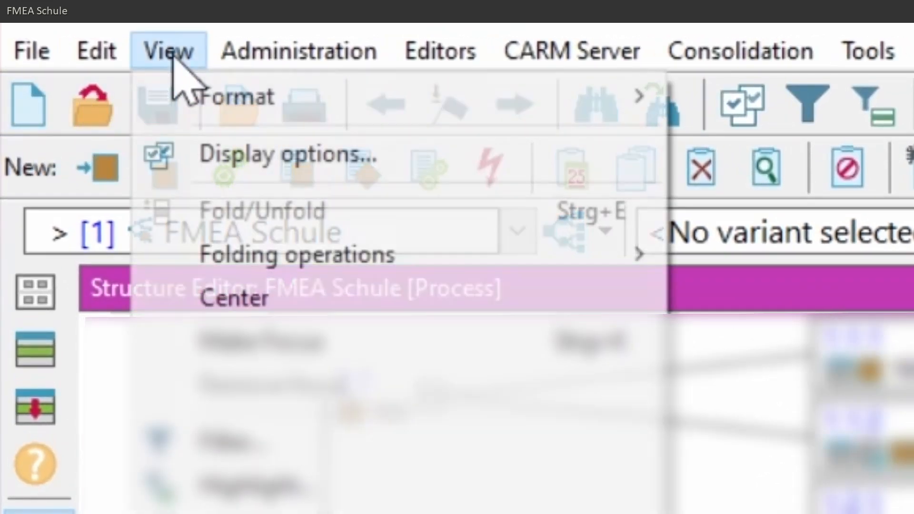
pyautogui.moveTo(263, 297)
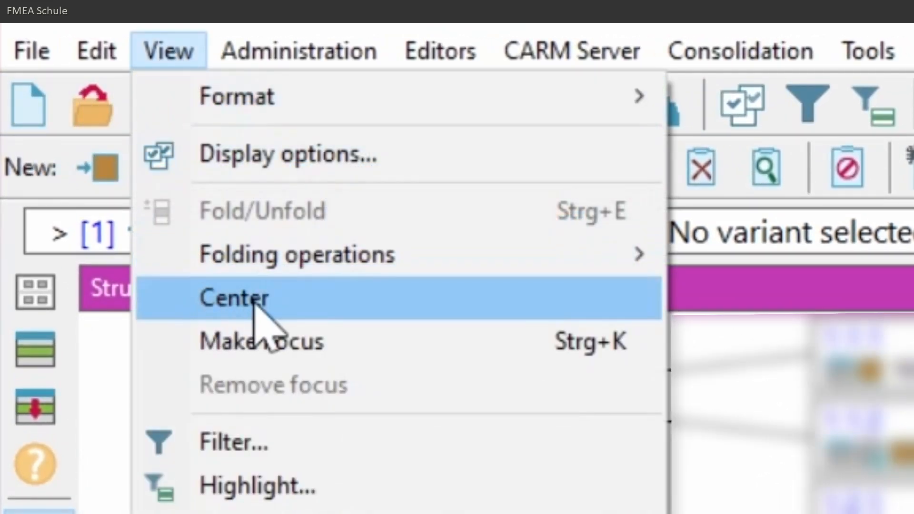
pyautogui.click(235, 298)
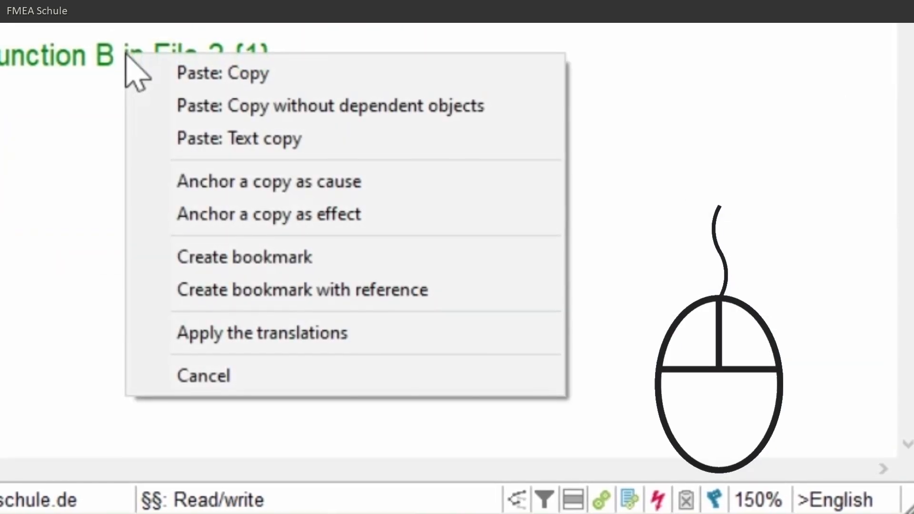
pyautogui.moveTo(244, 255)
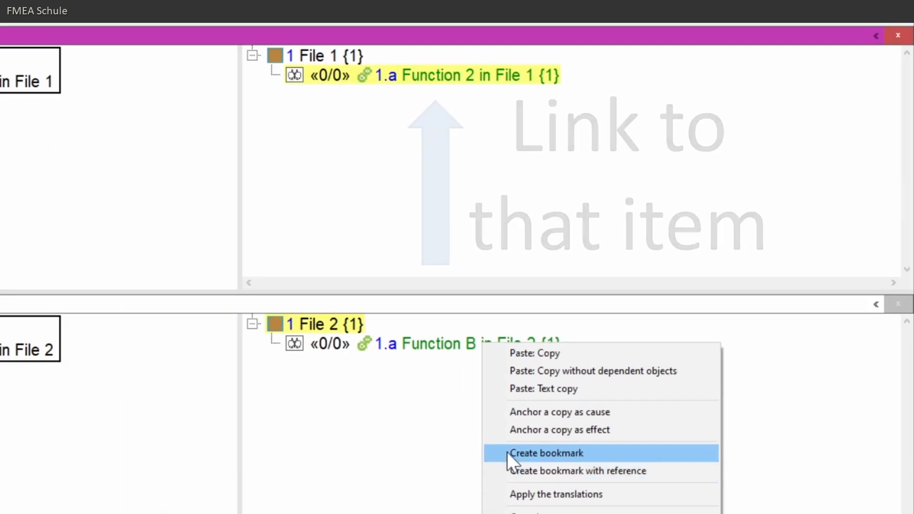
# Bookmark Function B and Function 2, then anchor a copy as cause of Function B in File 2.
pyautogui.click(546, 453)
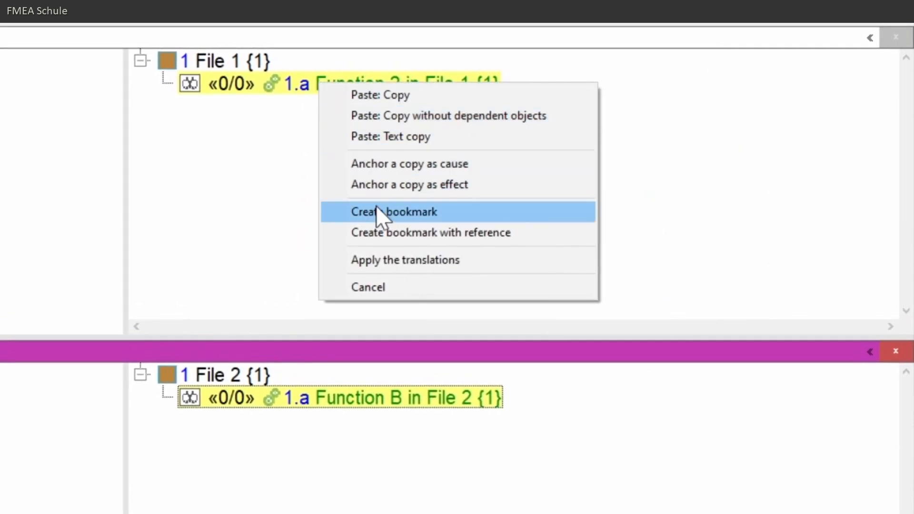
pyautogui.click(394, 212)
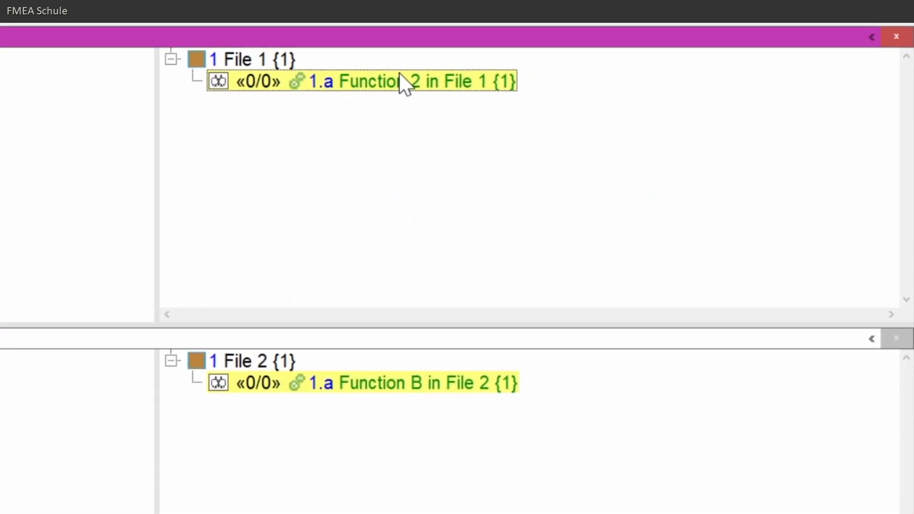
pyautogui.rightClick(408, 382)
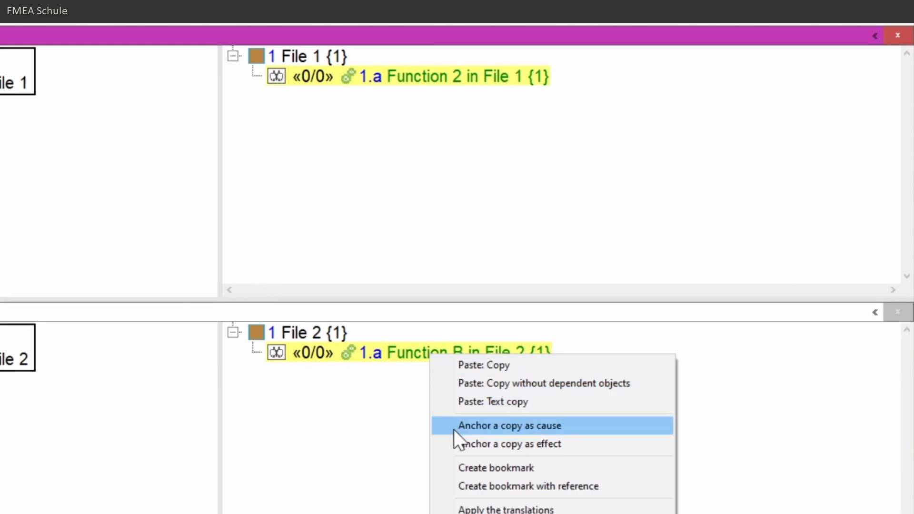
pyautogui.click(509, 425)
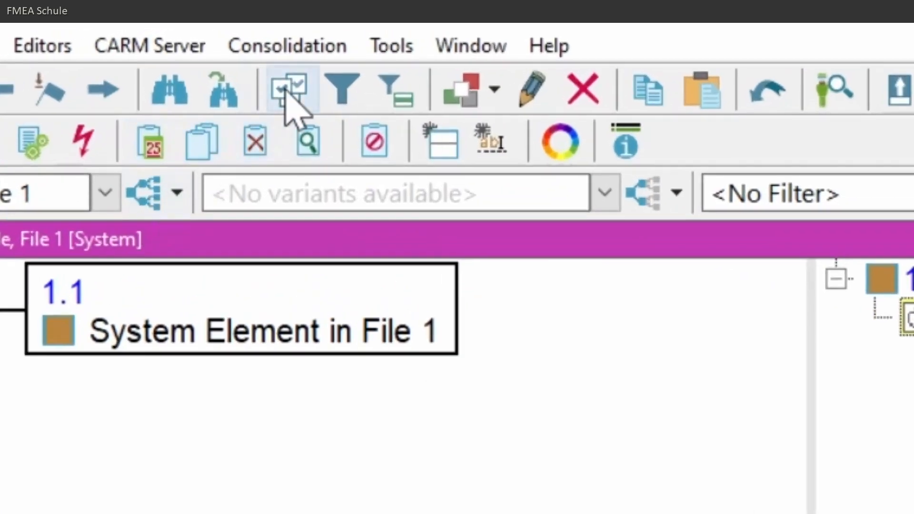
# Enable the Bookmark hot-click symbol in the structure list display options and apply it.
pyautogui.click(287, 88)
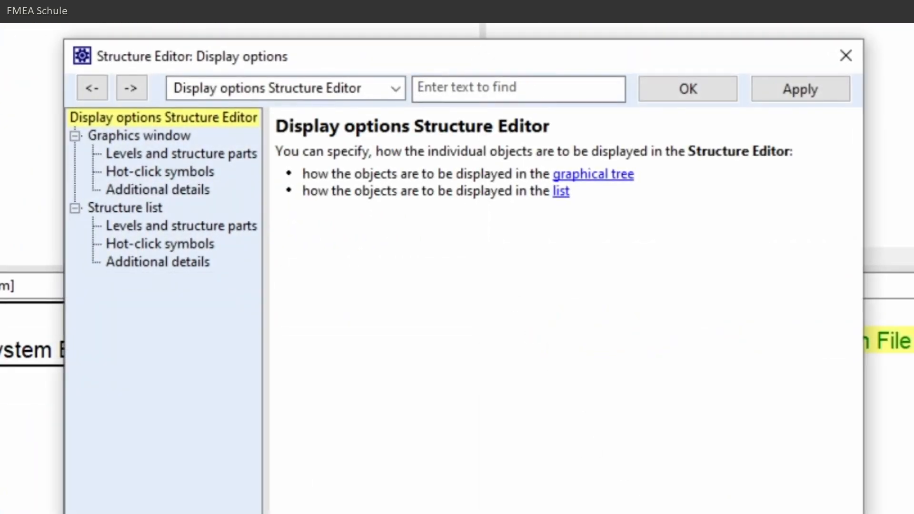
pyautogui.click(123, 208)
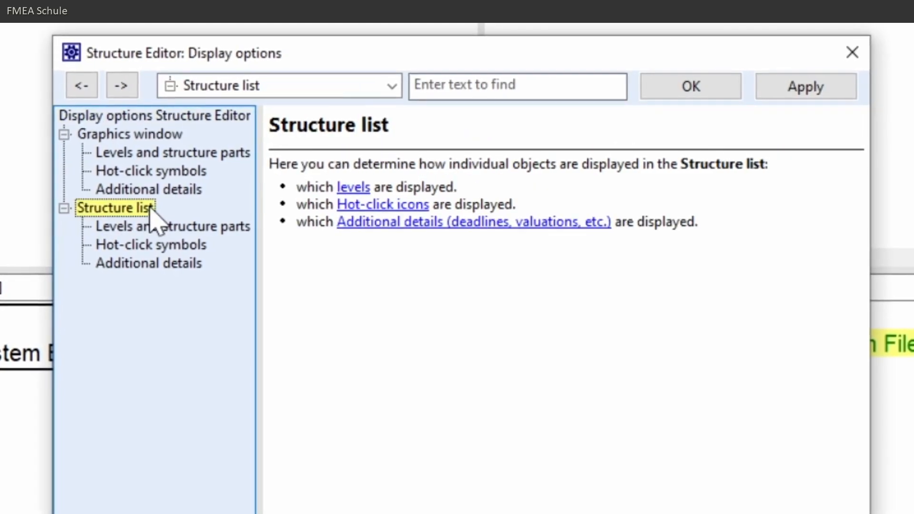
pyautogui.click(150, 245)
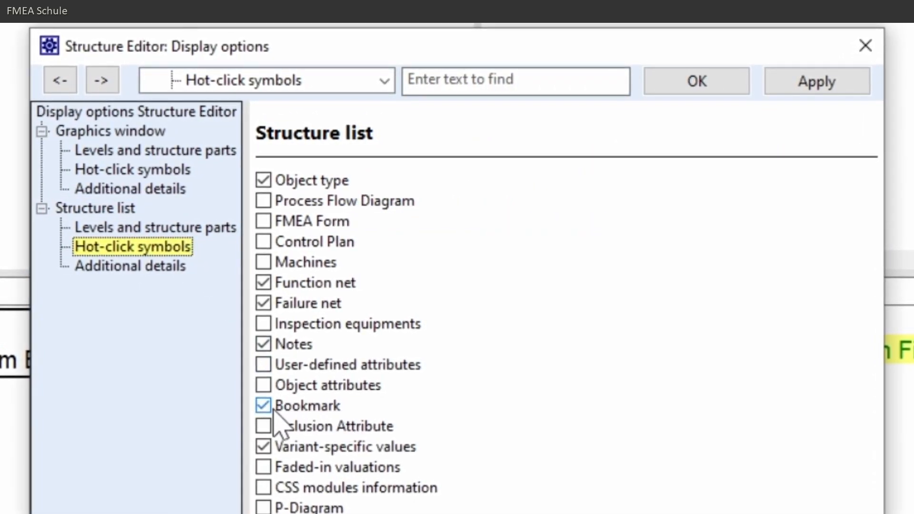
pyautogui.click(696, 80)
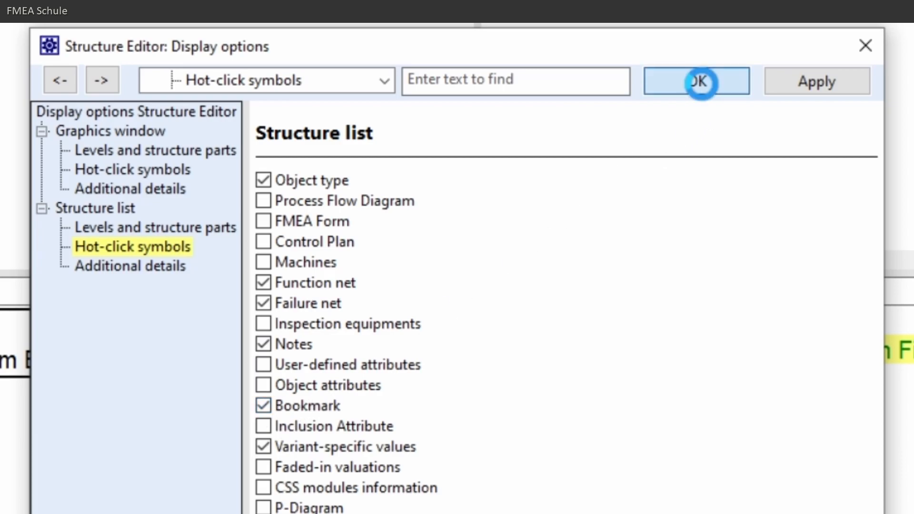
pyautogui.click(696, 80)
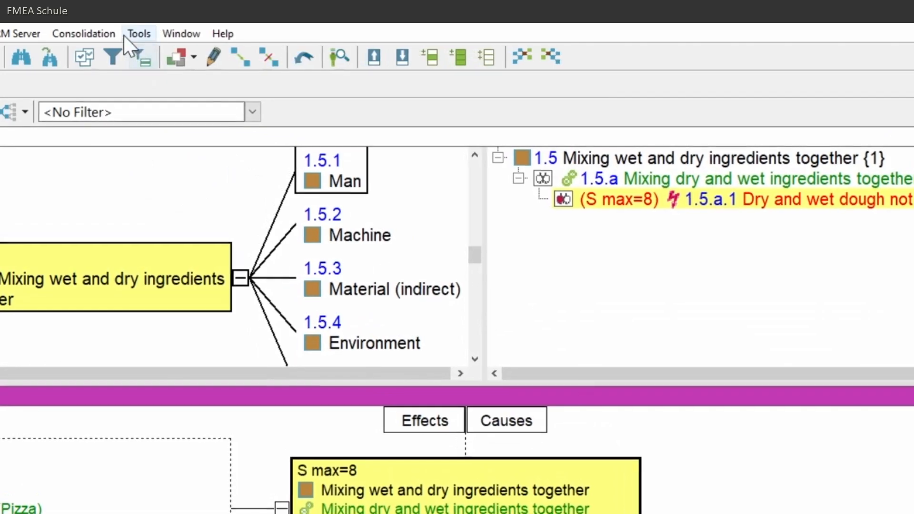
# Generate function nets for the whole database from Tools > Create function nets [database].
pyautogui.click(138, 34)
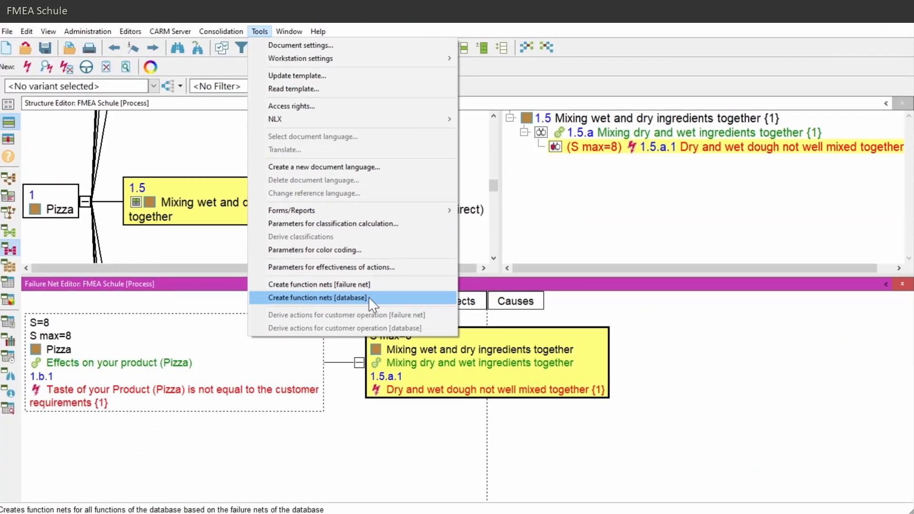
pyautogui.click(317, 297)
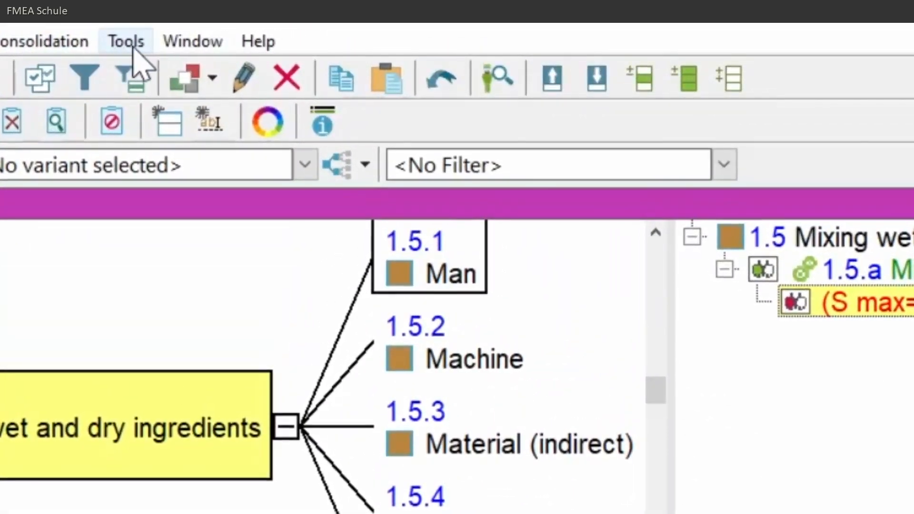
# Enable 'Create function net automatically when connecting failures in the failure net' in workstation settings.
pyautogui.click(125, 41)
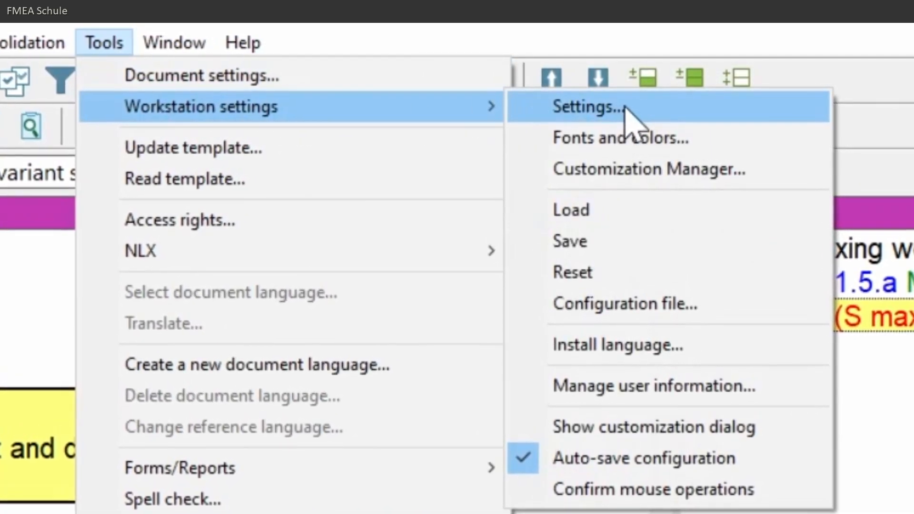
pyautogui.click(587, 106)
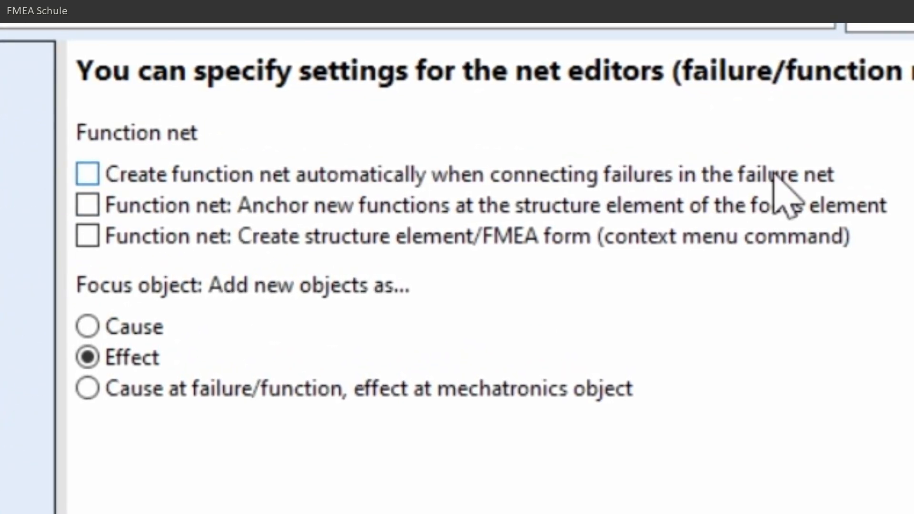
pyautogui.click(87, 173)
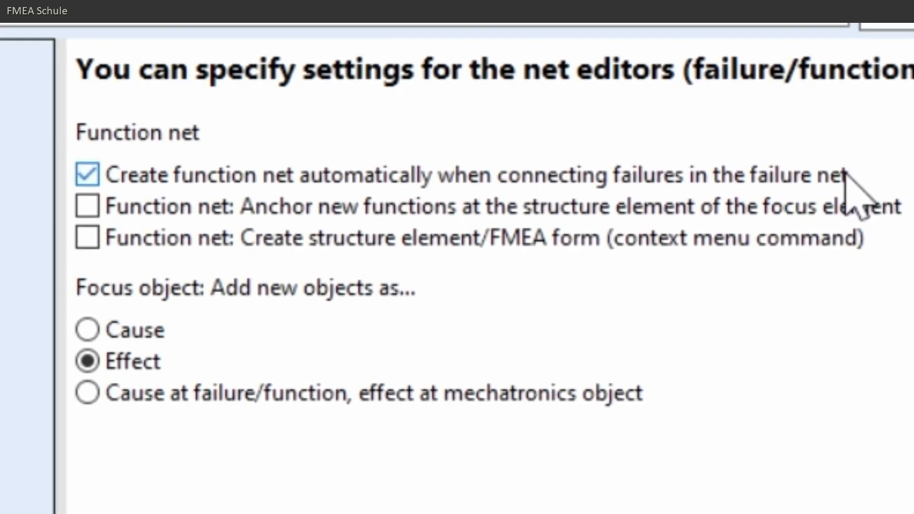